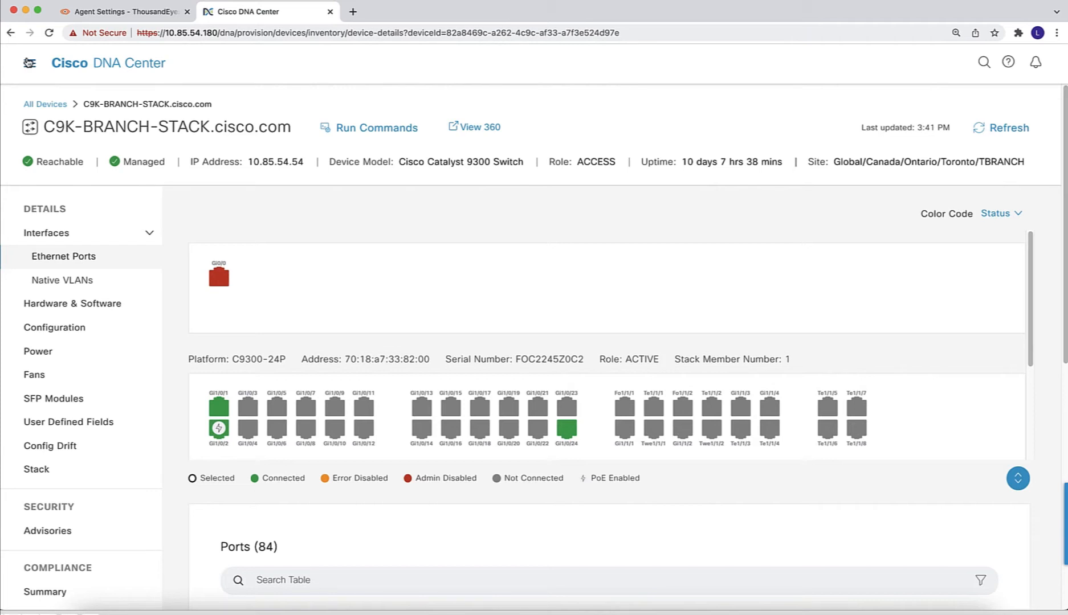
Open the ThousandEyes Enterprise Agent 4.1.0 details from Provision > App Hosting for Switches.
click(28, 63)
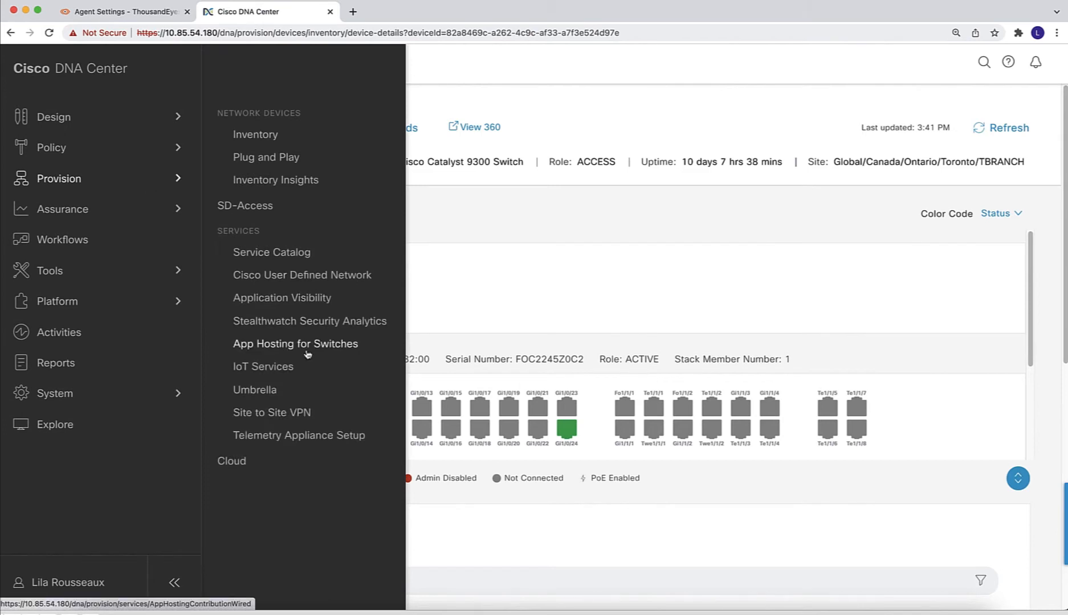
click(295, 343)
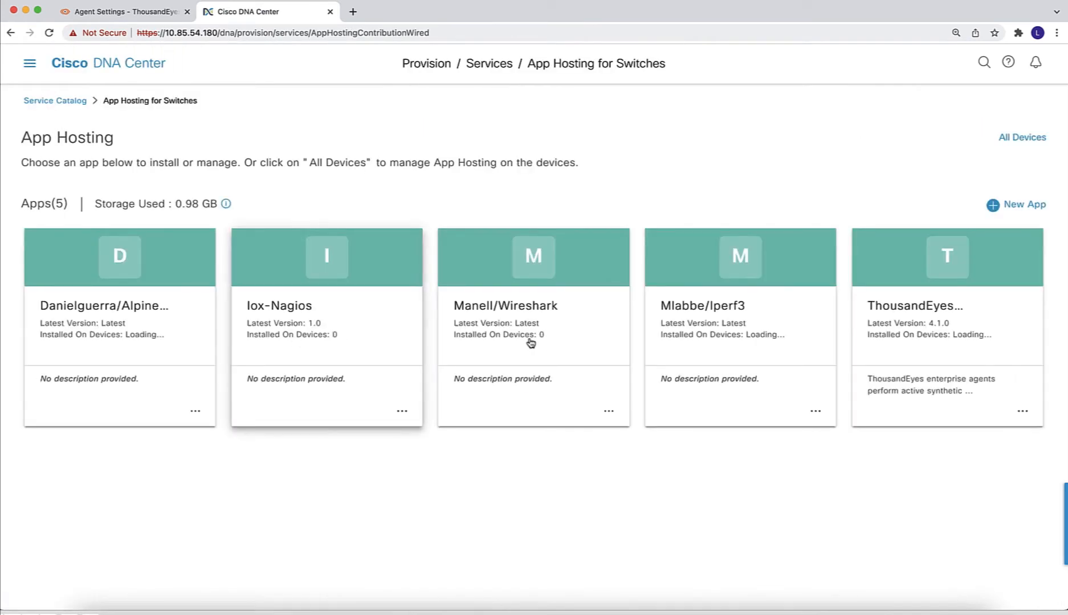
click(945, 307)
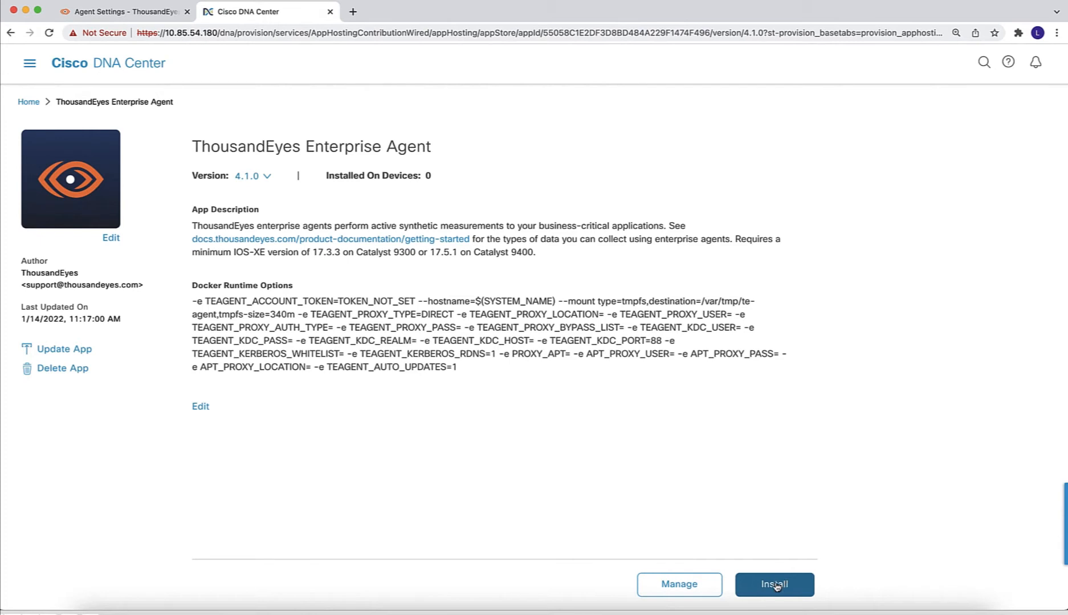
Start installing the agent as task TBRANCH-TE and choose the TBRANCH site.
click(774, 584)
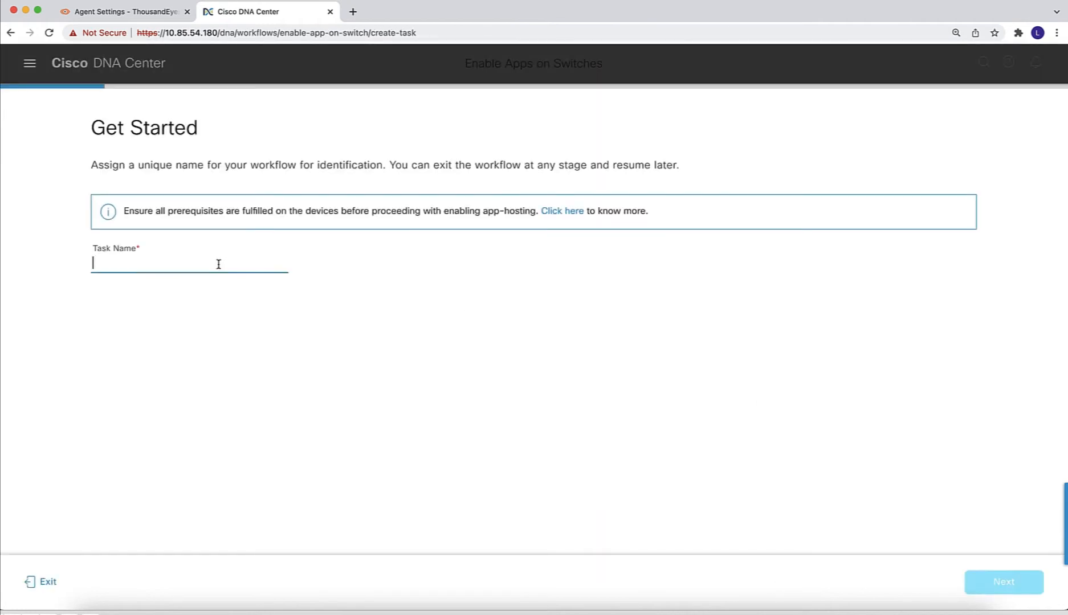
text(TBRANCH-TE)
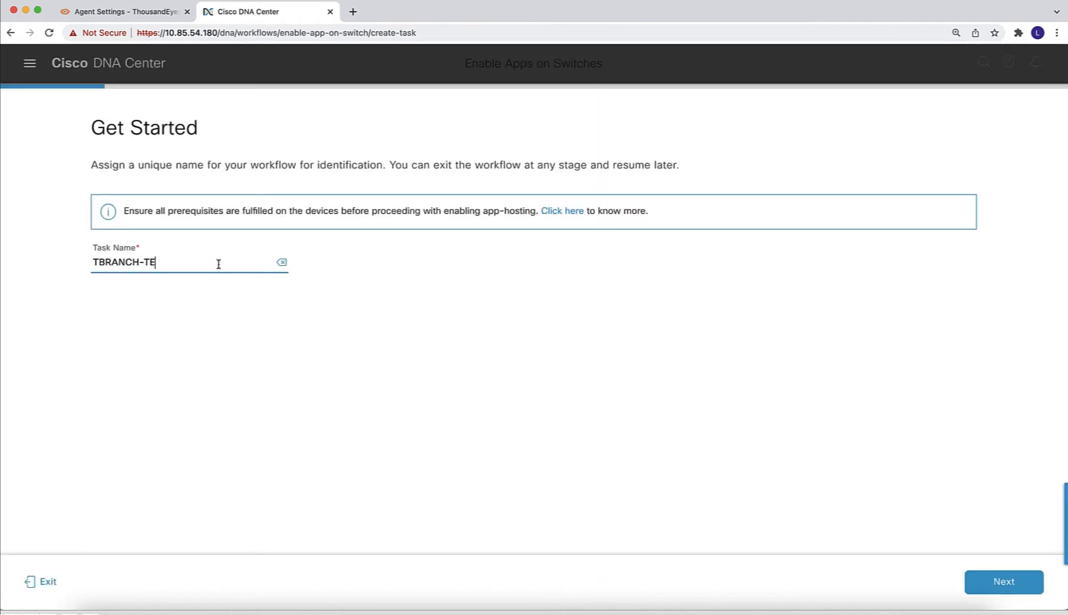
click(1002, 582)
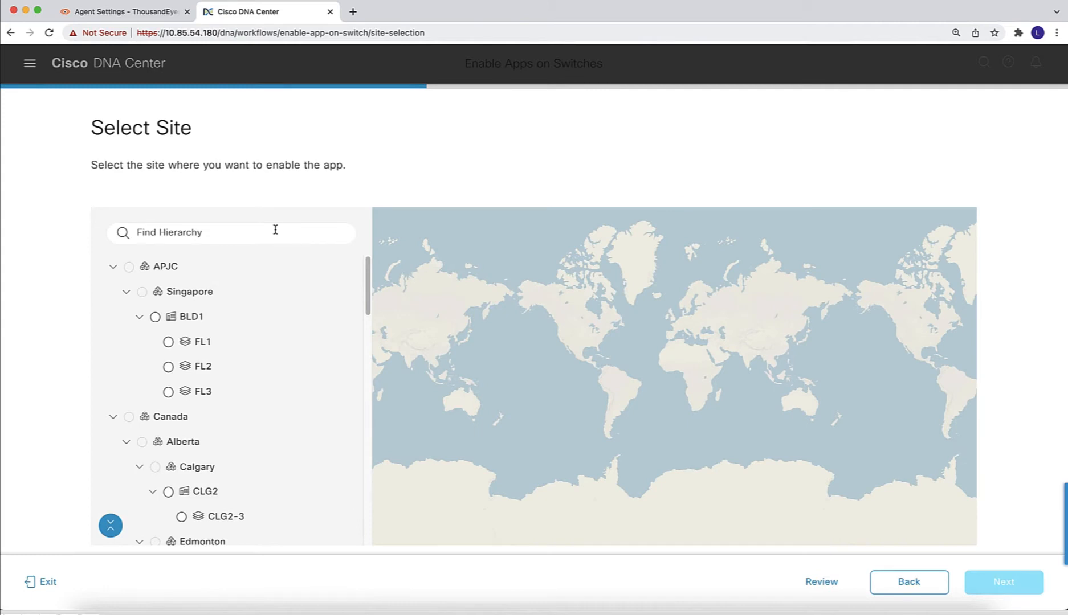
text(tb)
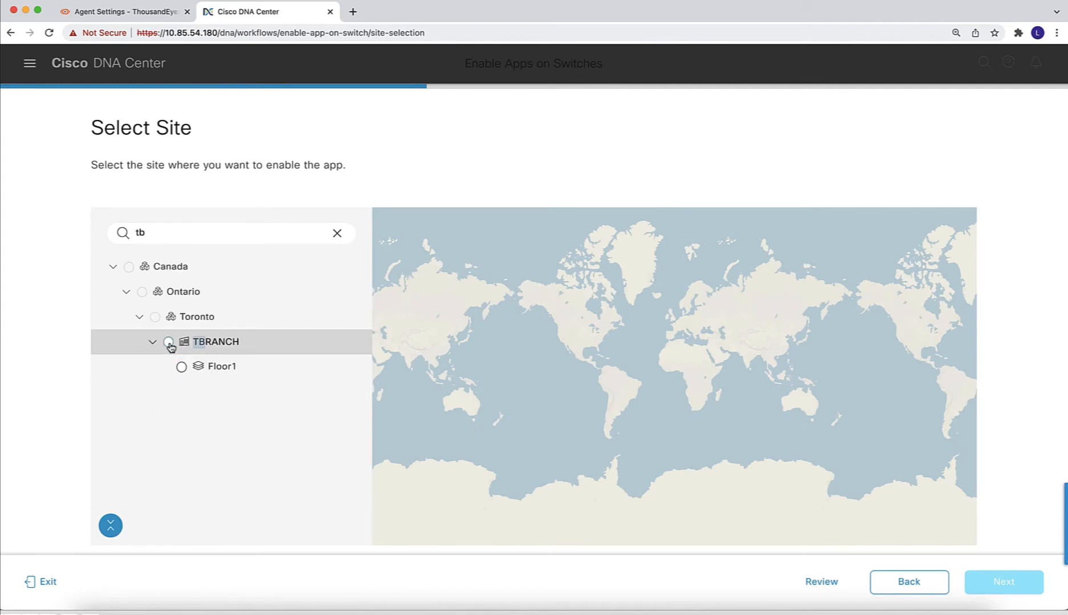
click(1002, 582)
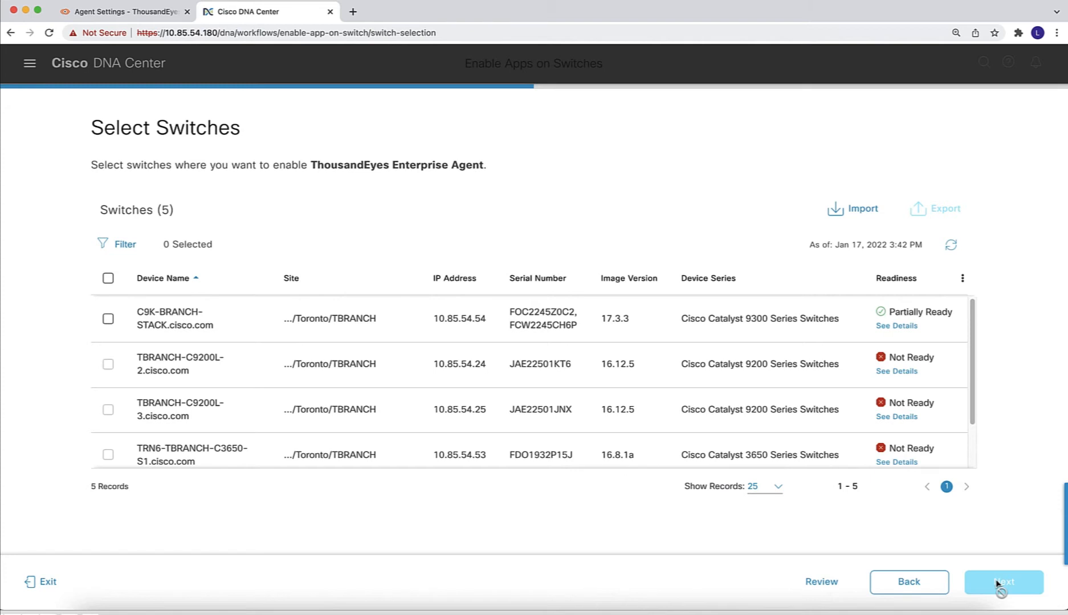
Select switch C9K-BRANCH-STACK and continue to app configuration.
click(107, 319)
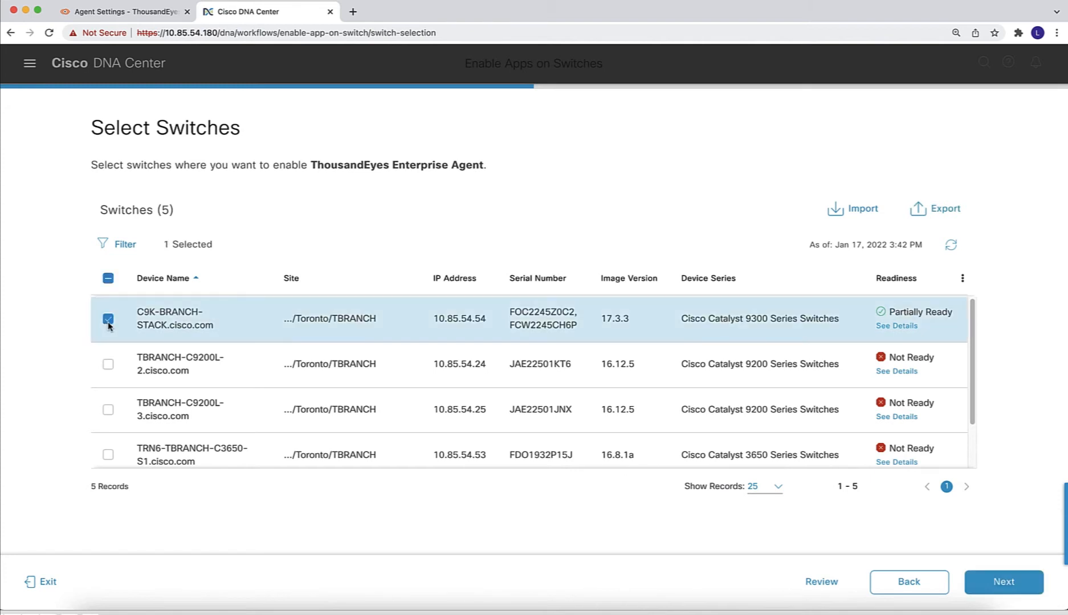
click(1002, 582)
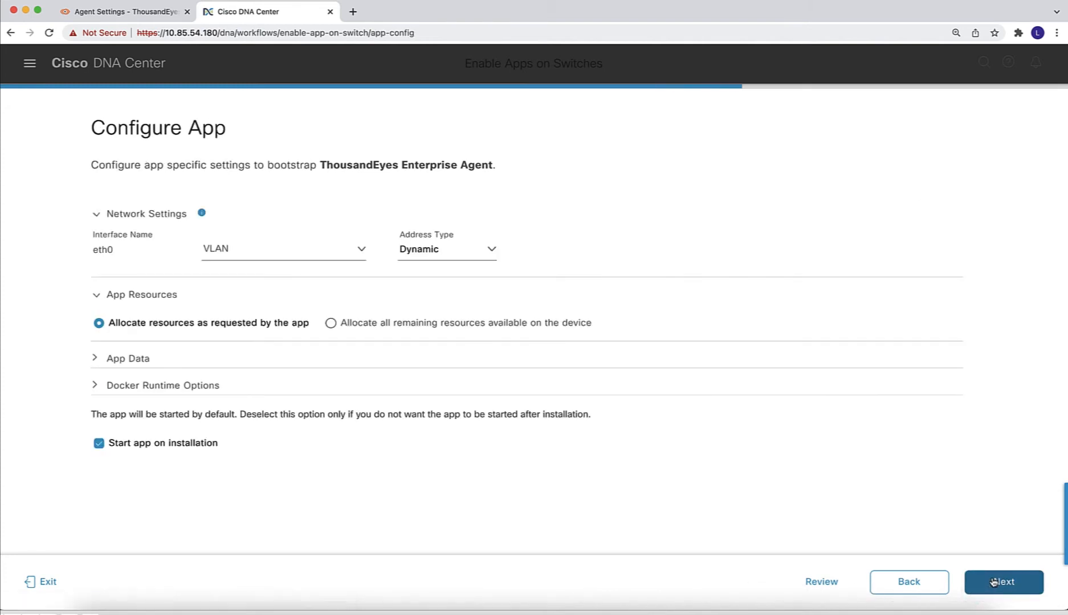
Set eth0 to VLAN0419 with static address type.
click(282, 248)
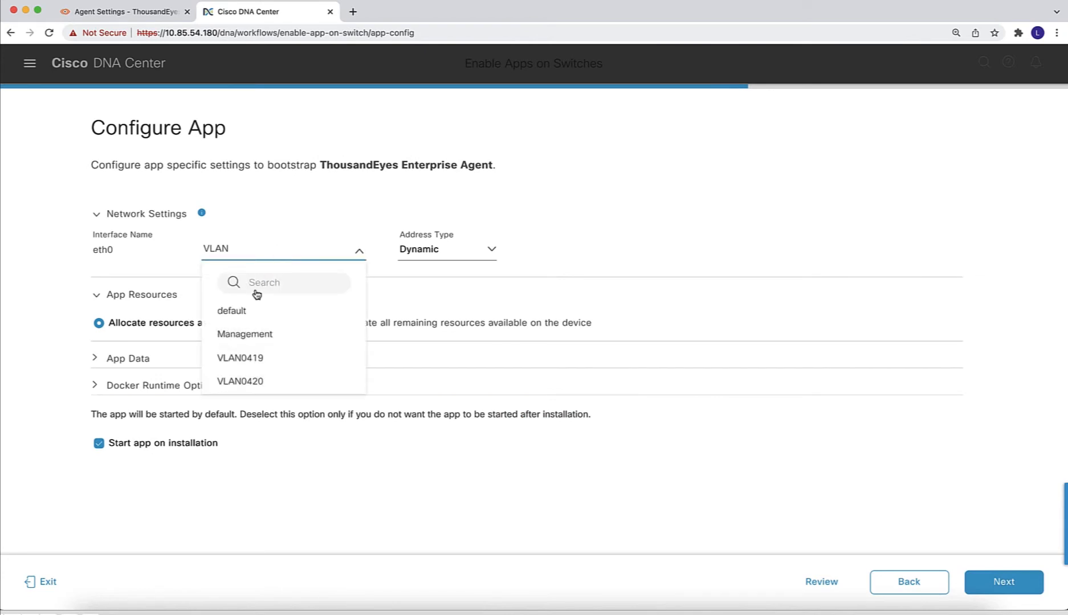
click(239, 357)
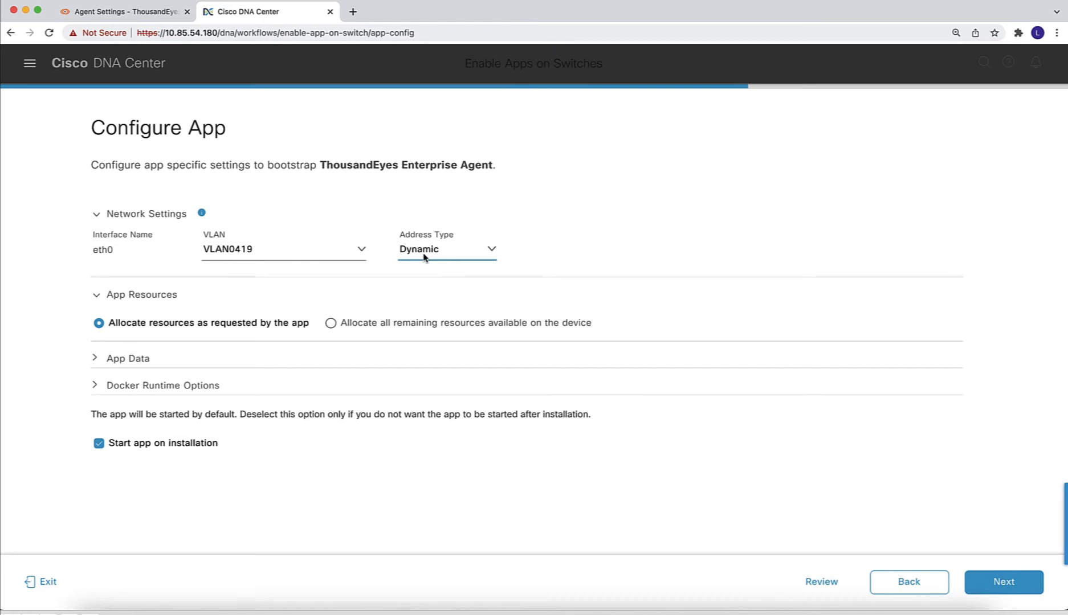
click(447, 249)
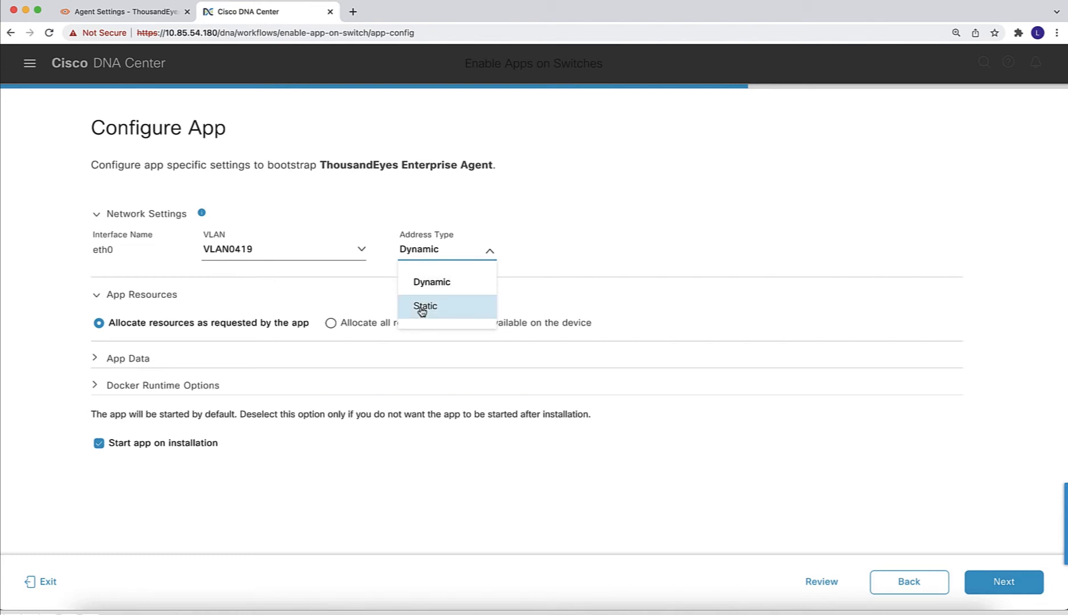
click(425, 306)
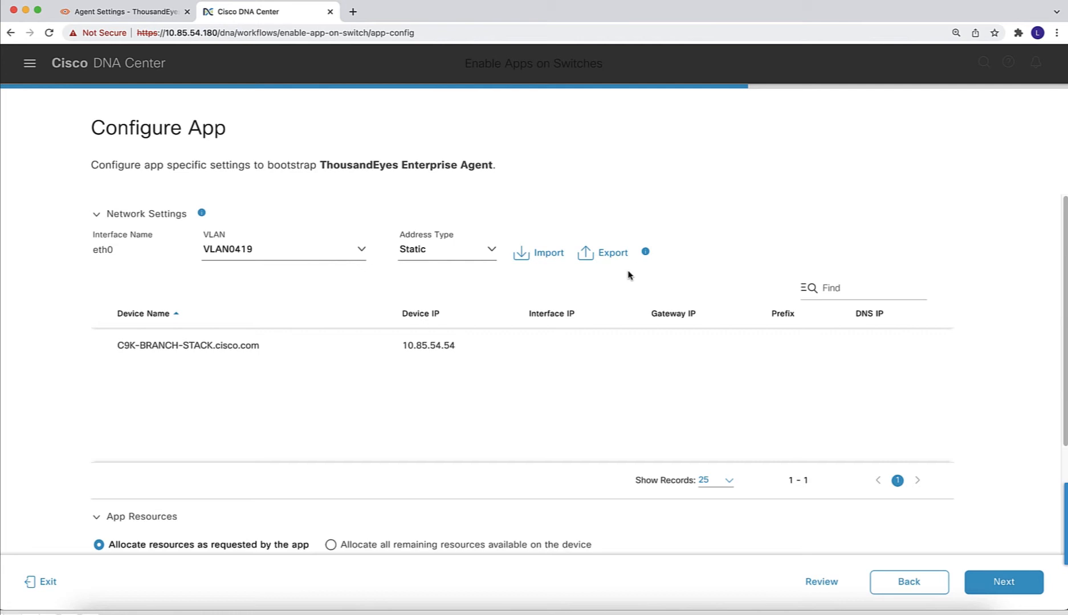
Export the eth0 static network settings to CSV, save it, and open it.
click(611, 252)
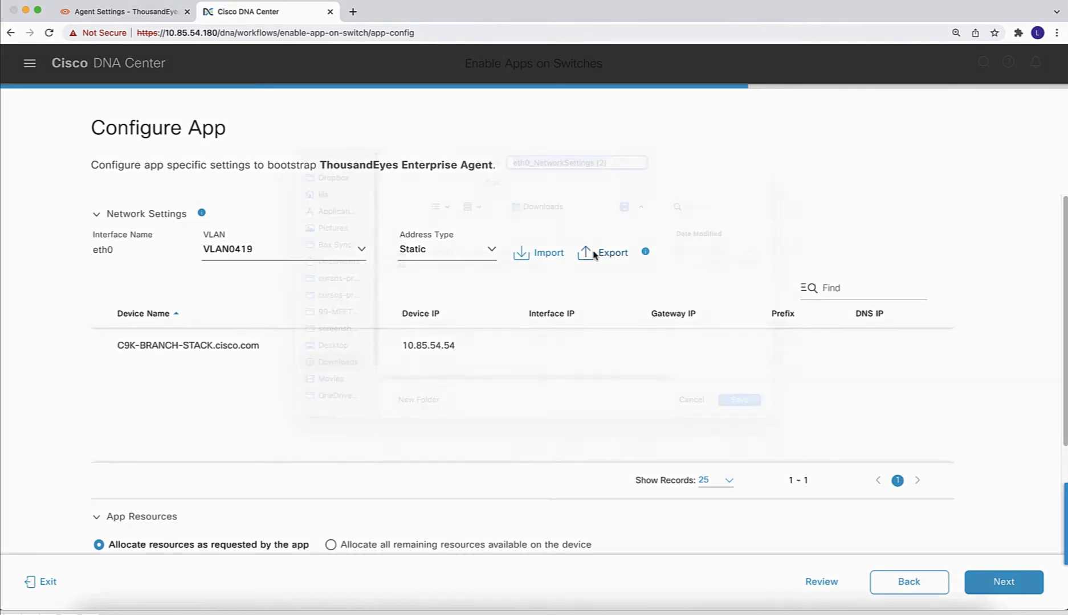
click(611, 253)
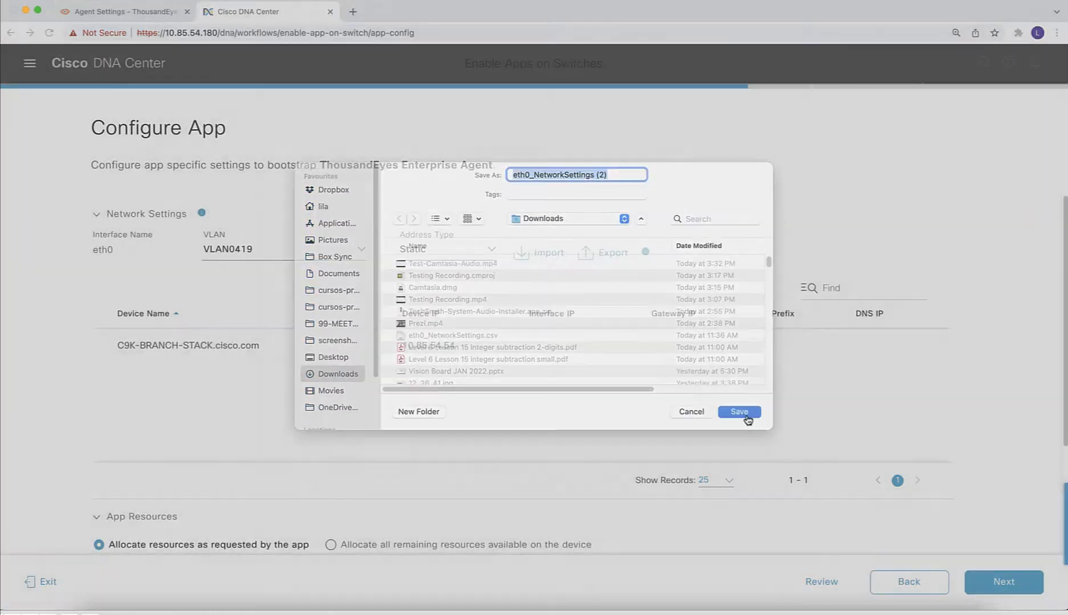
click(738, 412)
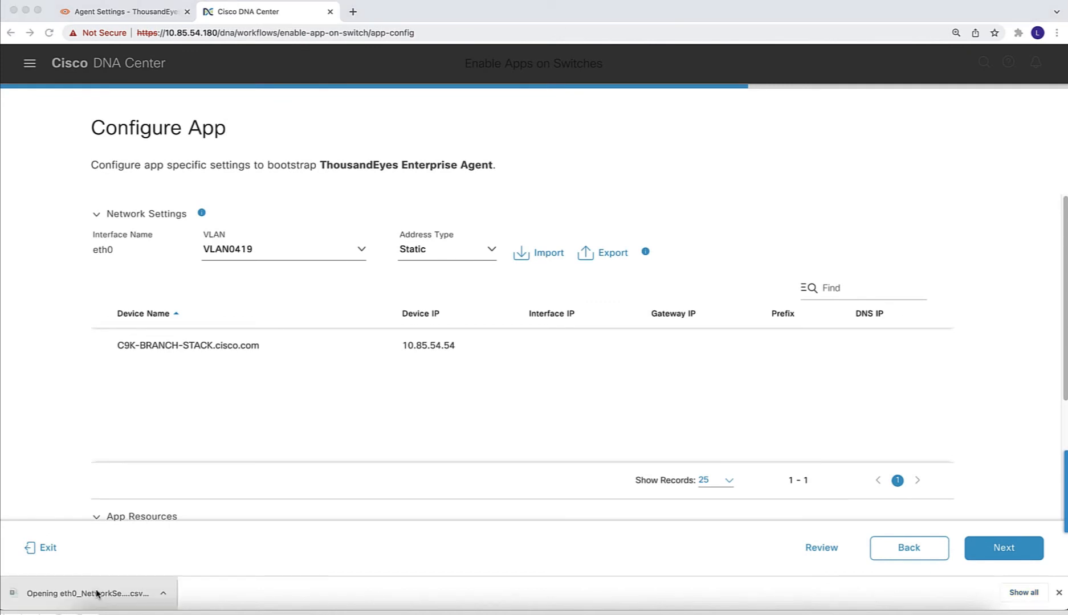
click(92, 594)
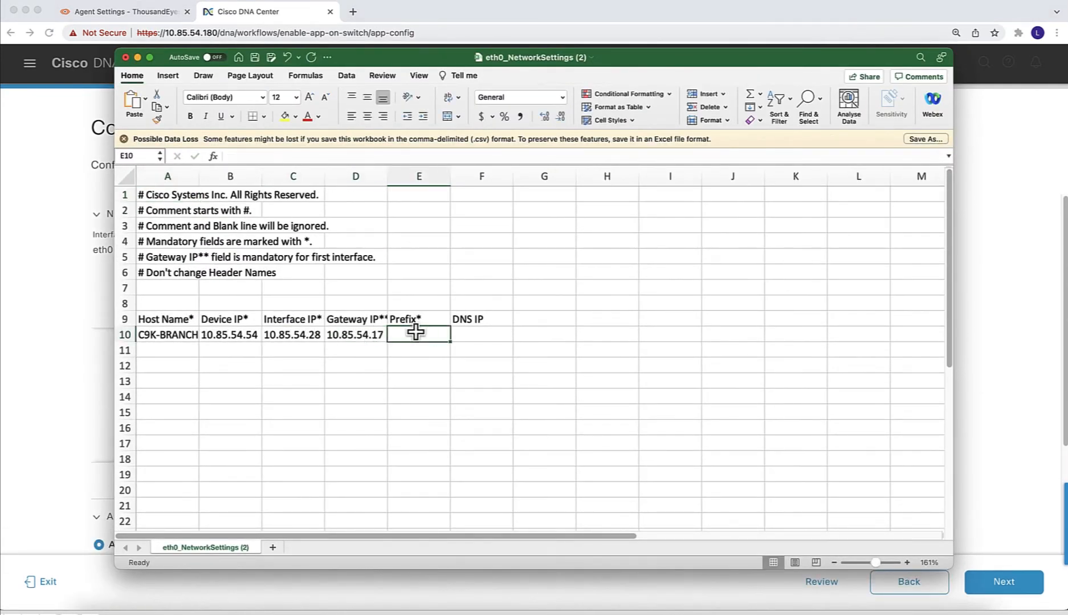
Enter 173.37.13 addressing values in the switch's row and close the CSV.
text(173.37.13)
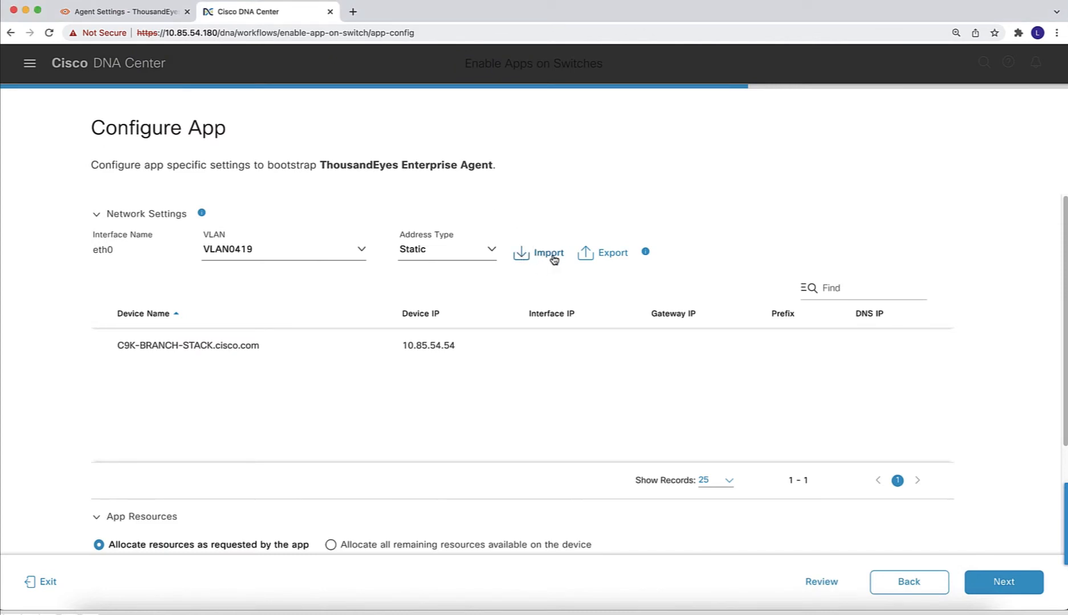
Import eth0_NetworkSettings (2).csv from Downloads into the static network settings.
click(546, 253)
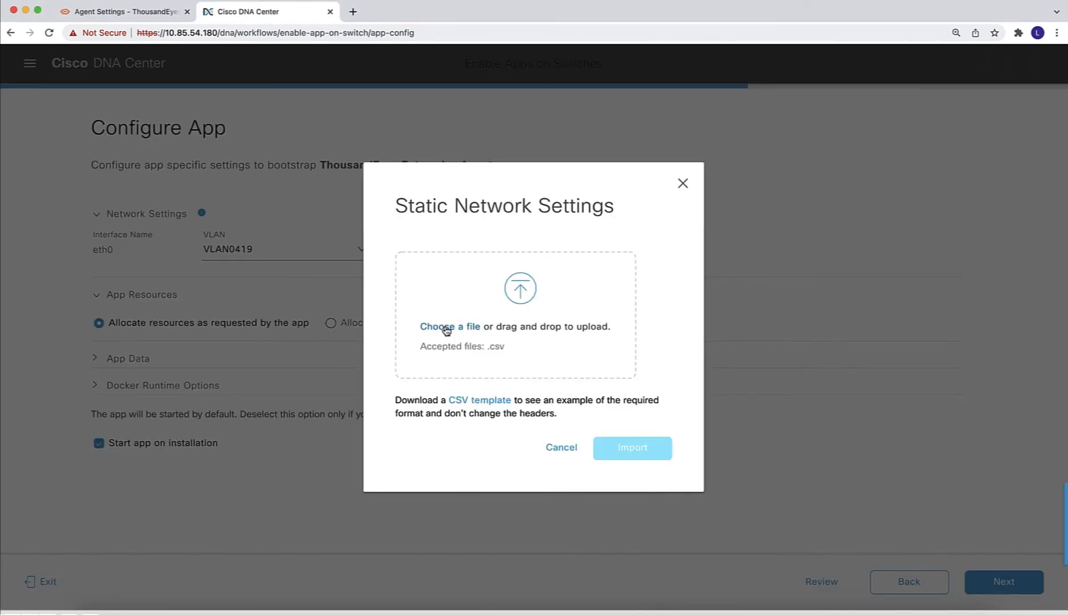
click(450, 326)
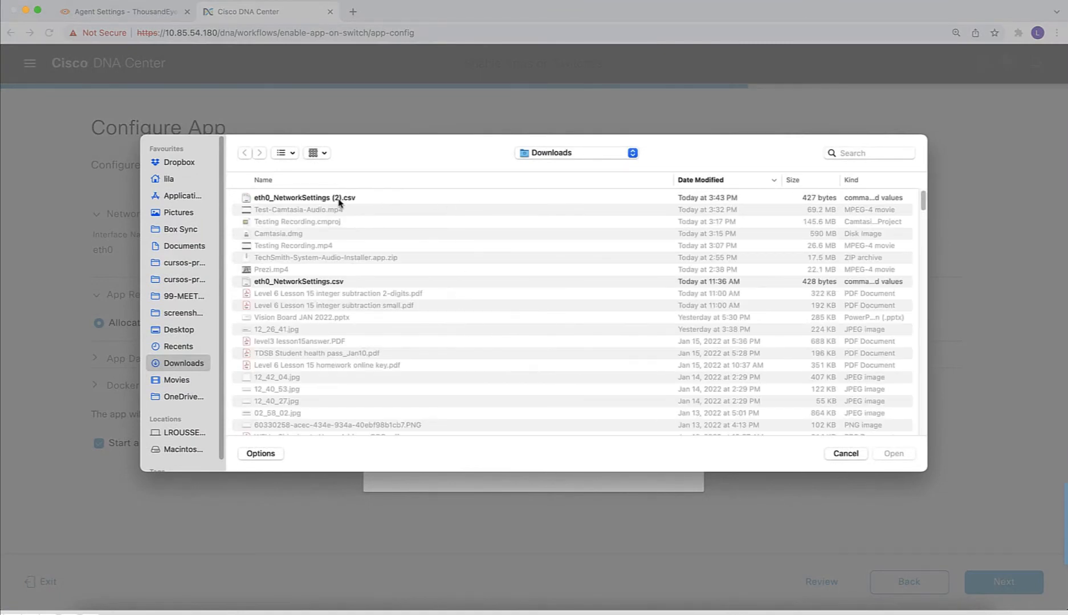
double_click(300, 197)
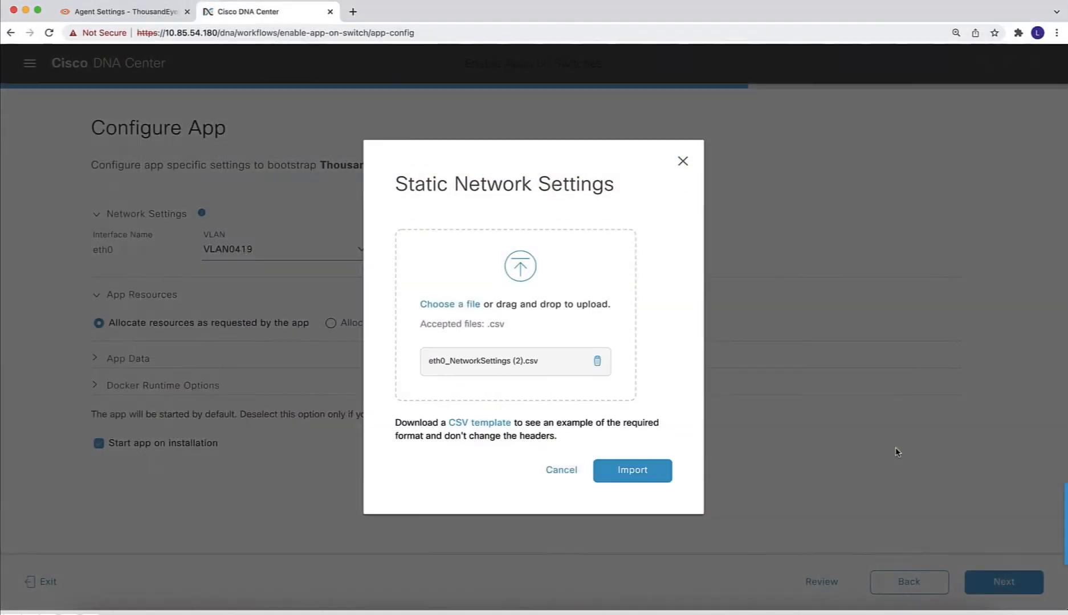
click(631, 470)
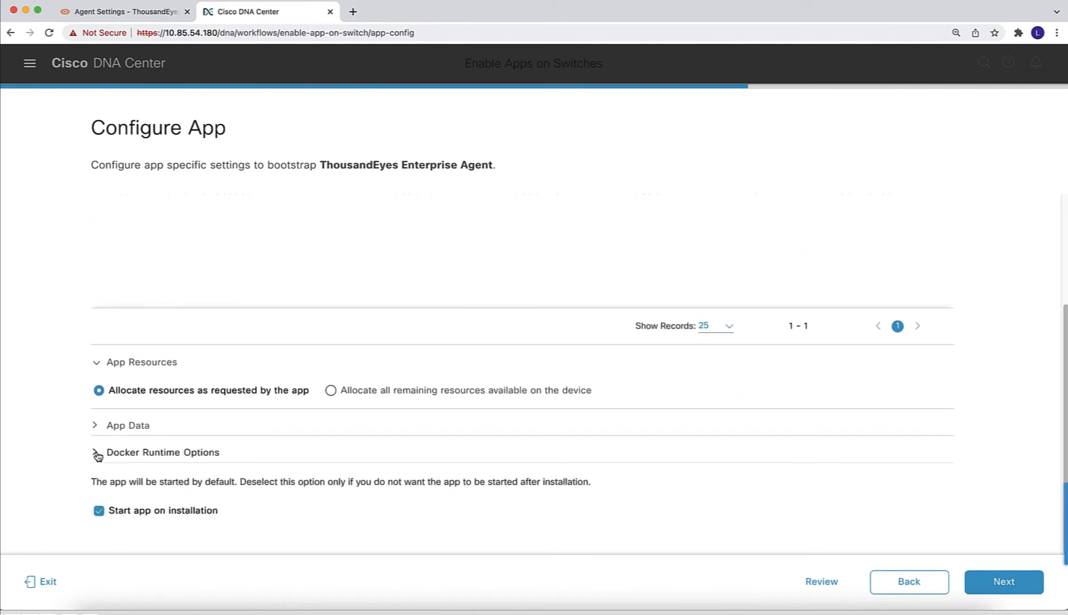
Review the Docker runtime options with token, hostname C9K-TBranch and proxy.
click(94, 452)
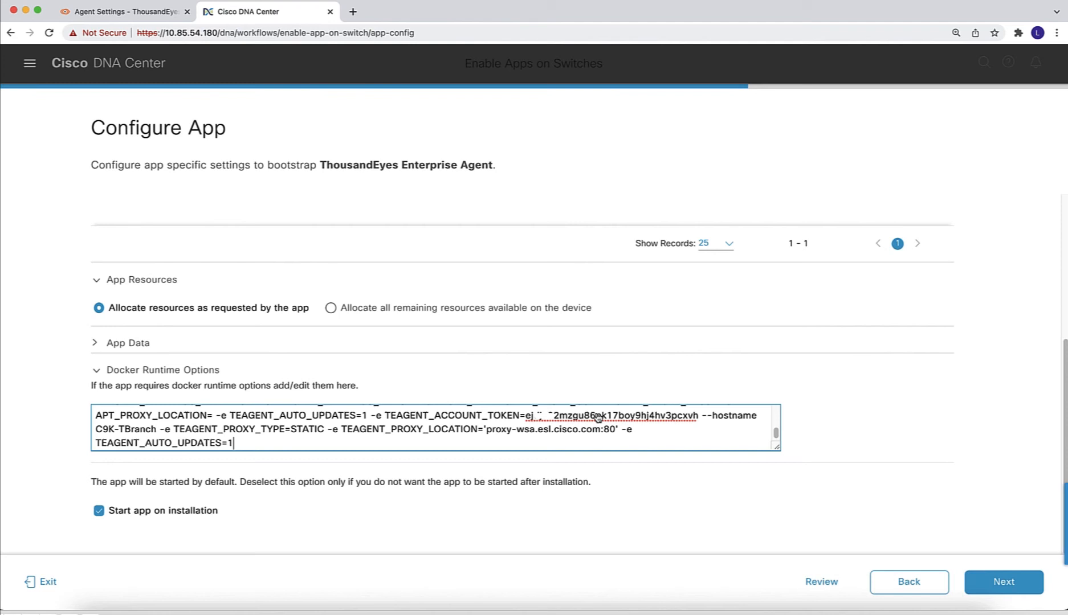
click(123, 12)
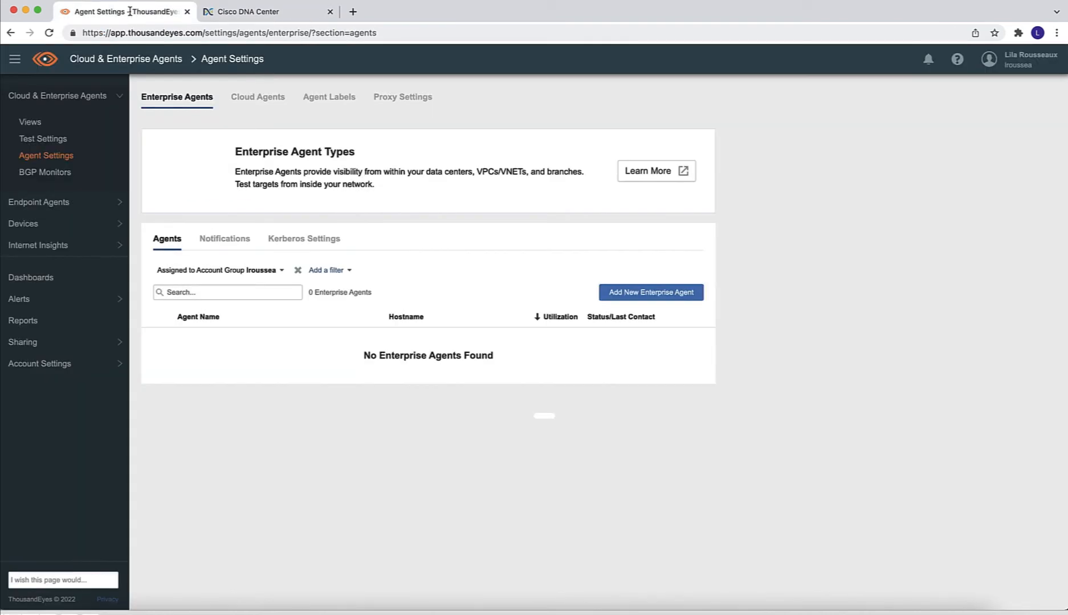
mouse_move(205, 47)
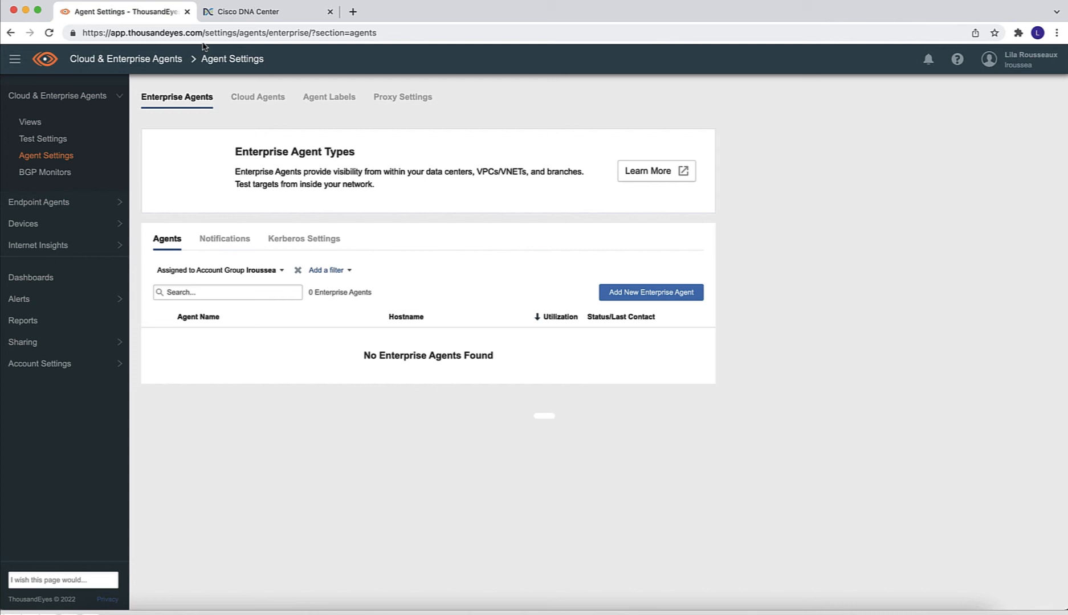
Show the Cisco Application Hosting instructions for adding a new Enterprise Agent.
click(649, 292)
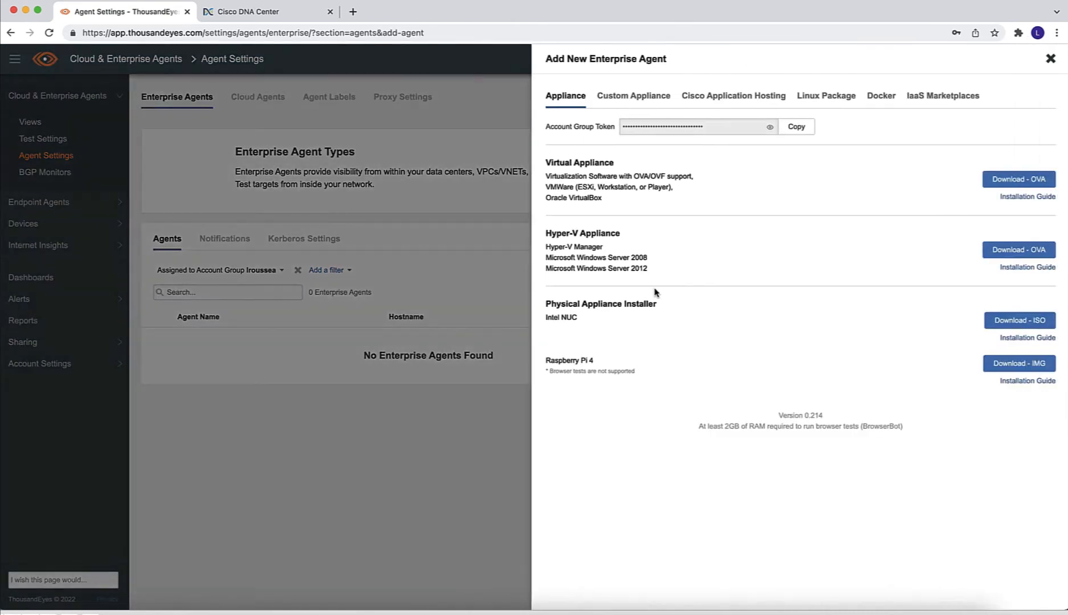
click(733, 95)
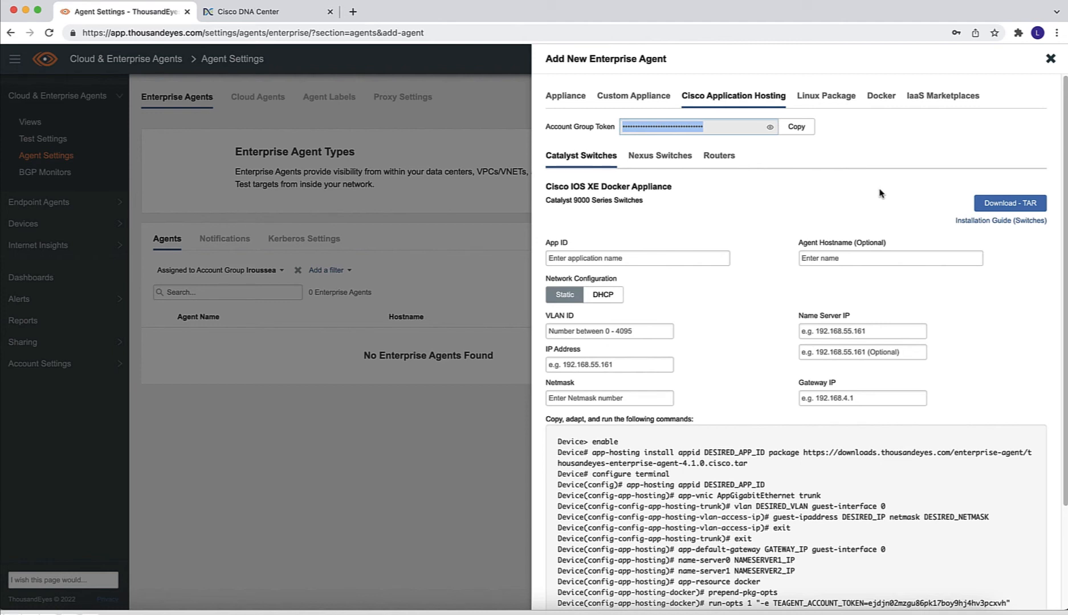
mouse_move(779, 193)
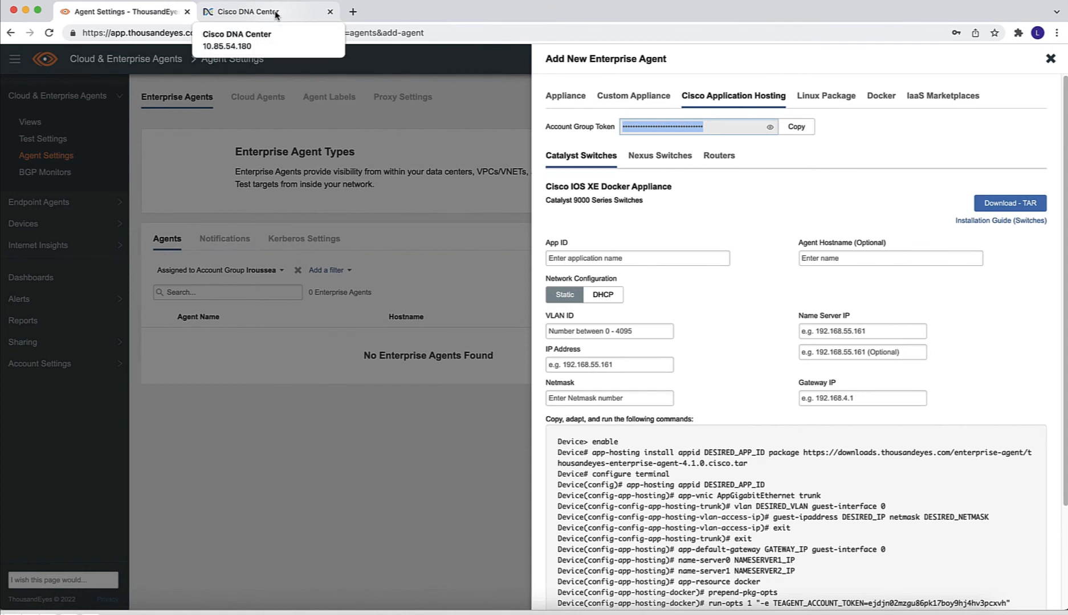
Return to Cisco DNA Center and advance TBRANCH-TE to the Summary page.
click(259, 11)
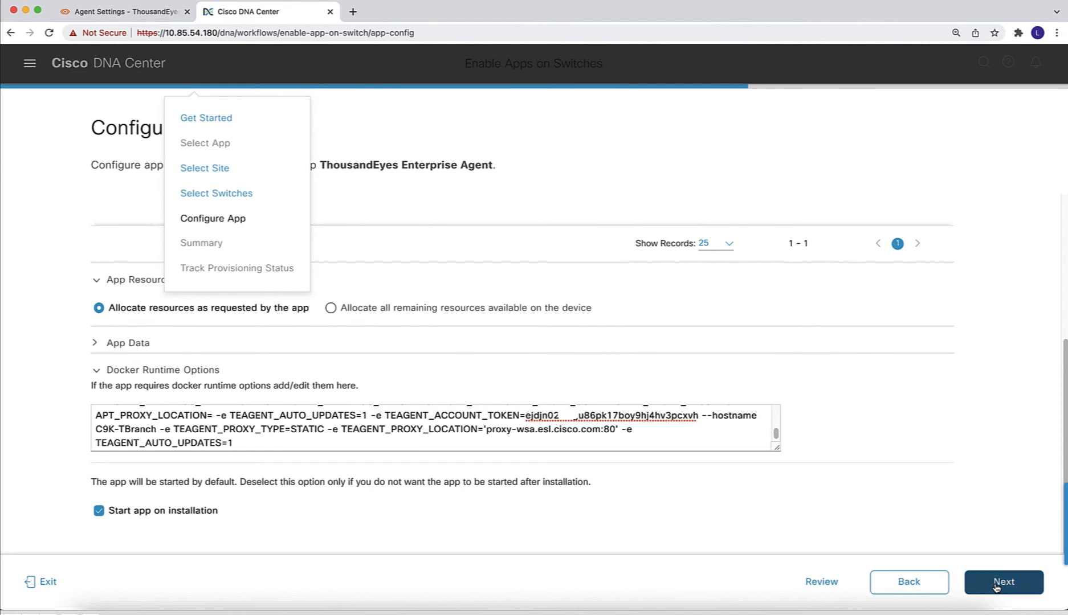
click(1002, 581)
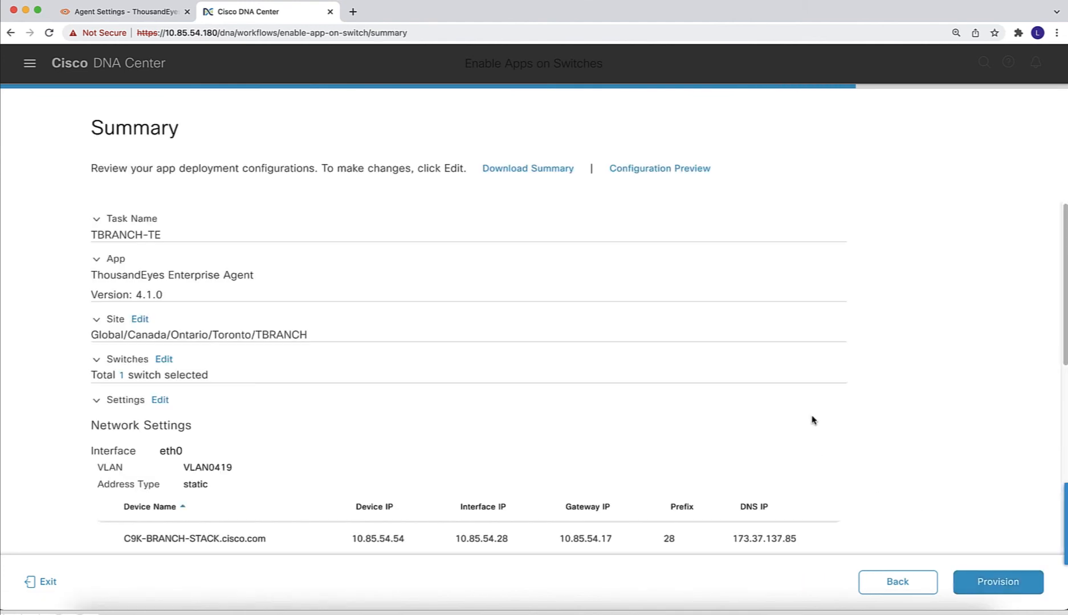
Review the summary, provision the agent onto the TBRANCH switch, and finish.
scroll(down, 3)
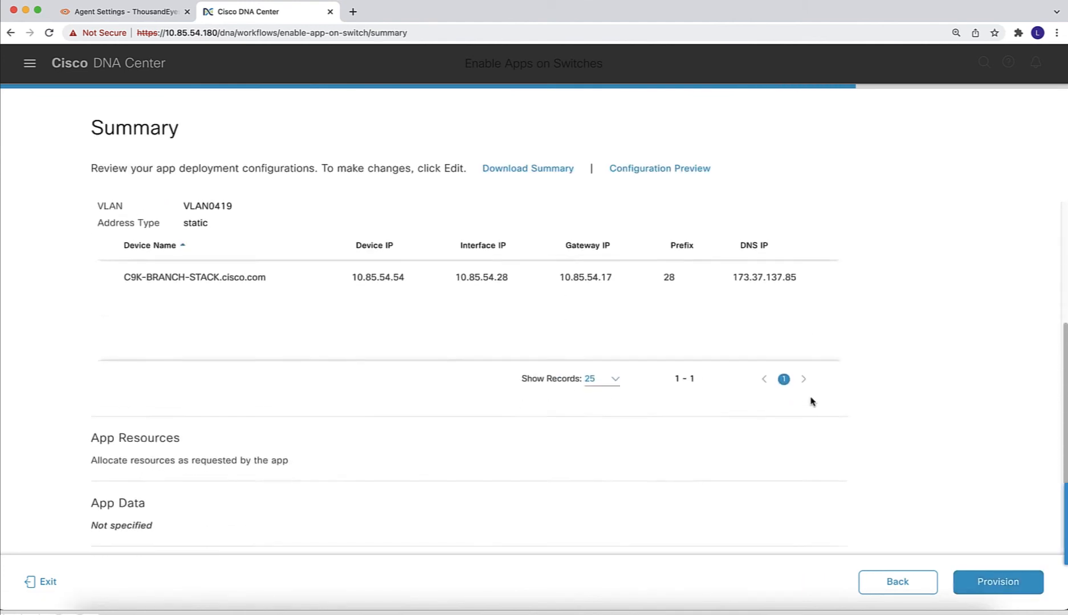
scroll(down, 3)
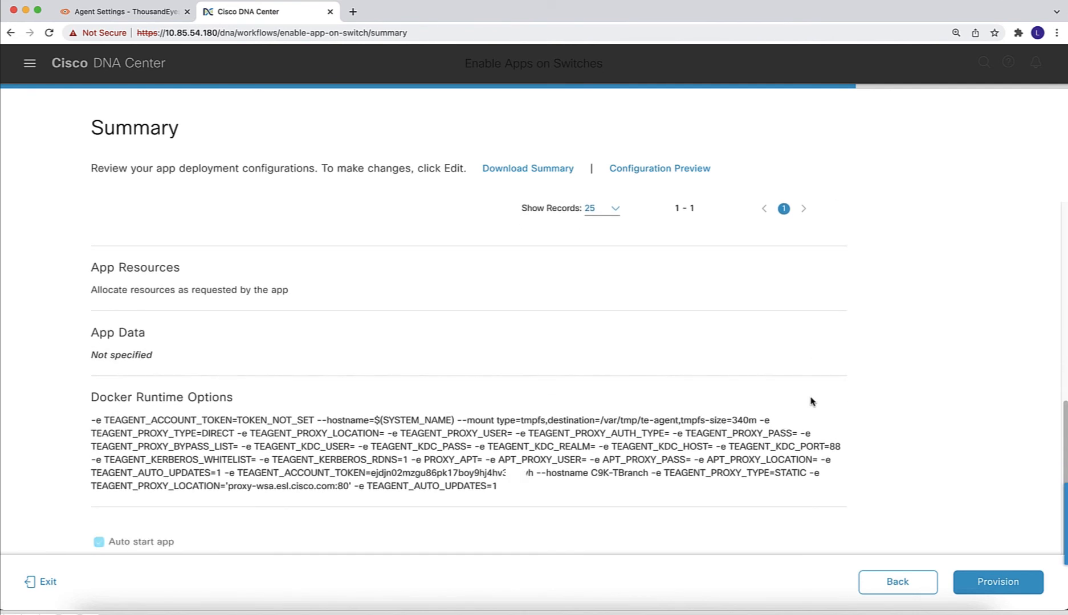
mouse_move(998, 582)
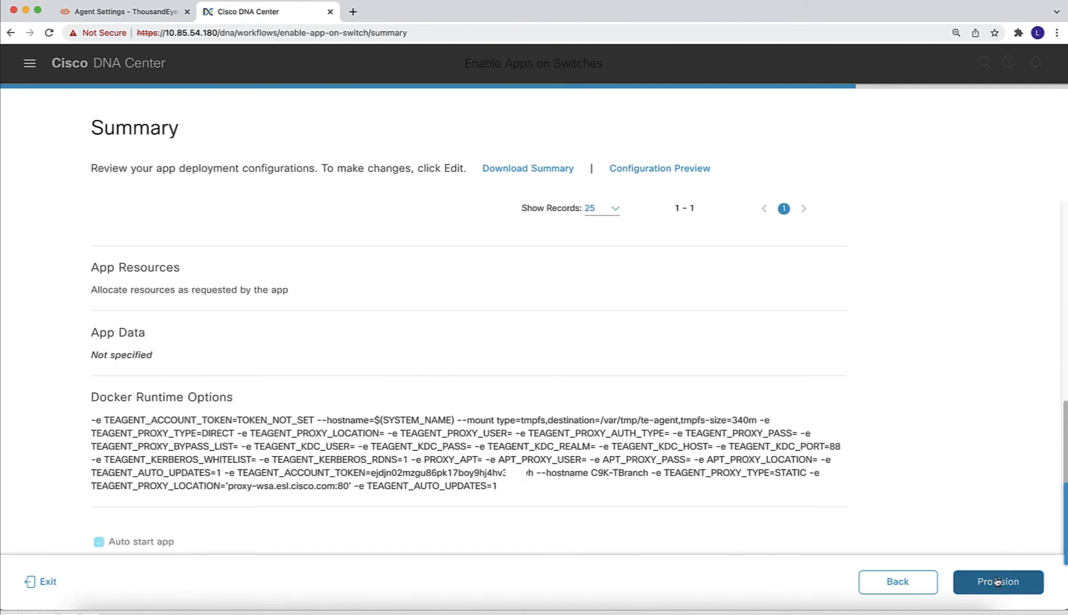
click(997, 581)
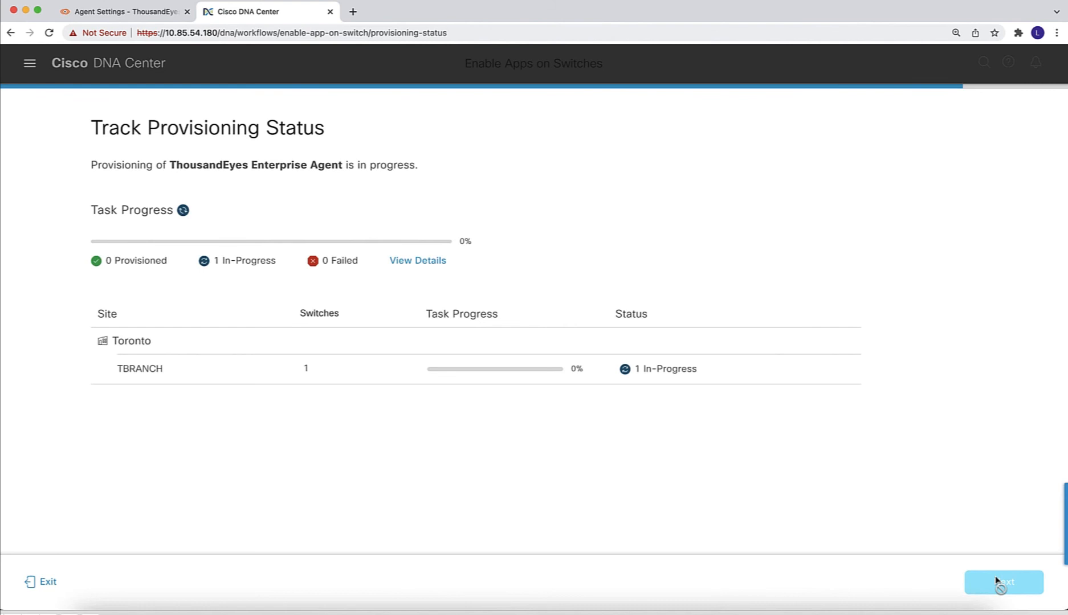
mouse_move(965, 518)
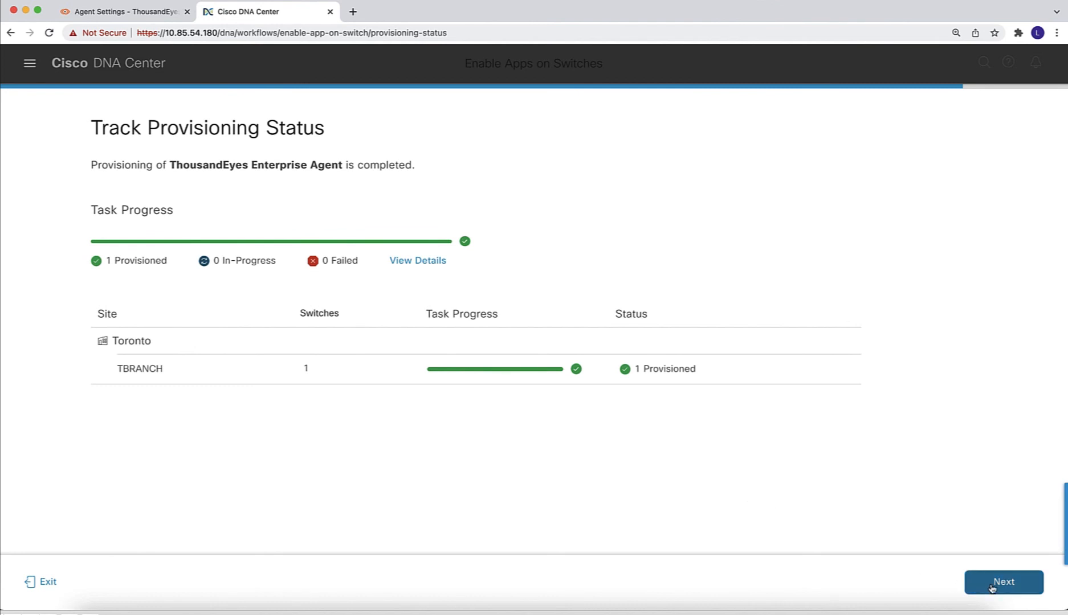
click(1002, 582)
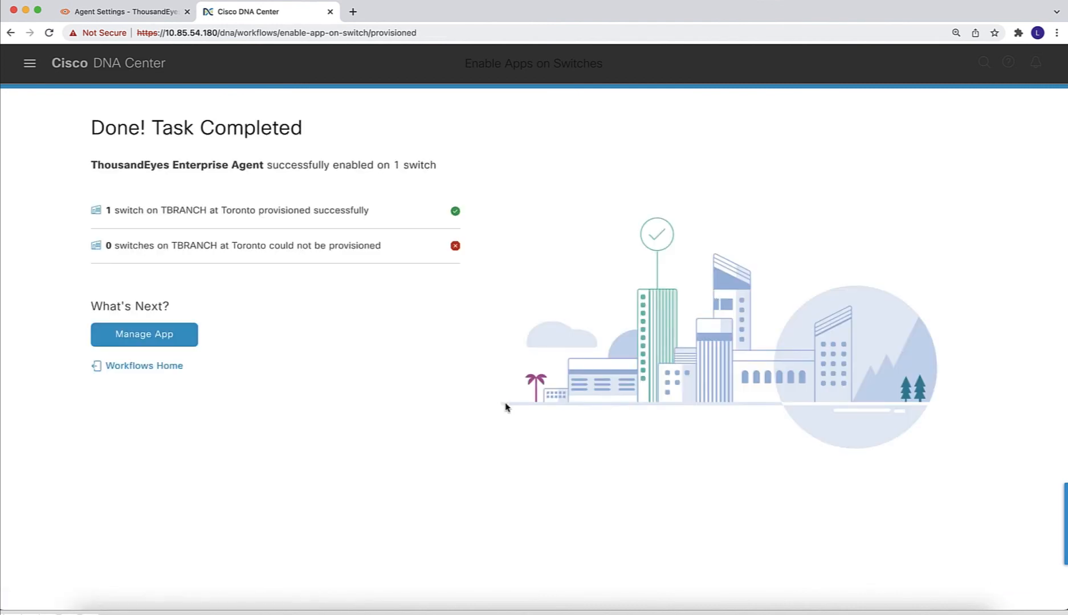
Review the app running on C9K-BRANCH-STACK, then confirm ThousandEyes lists agent C9K-TBranch.
click(144, 334)
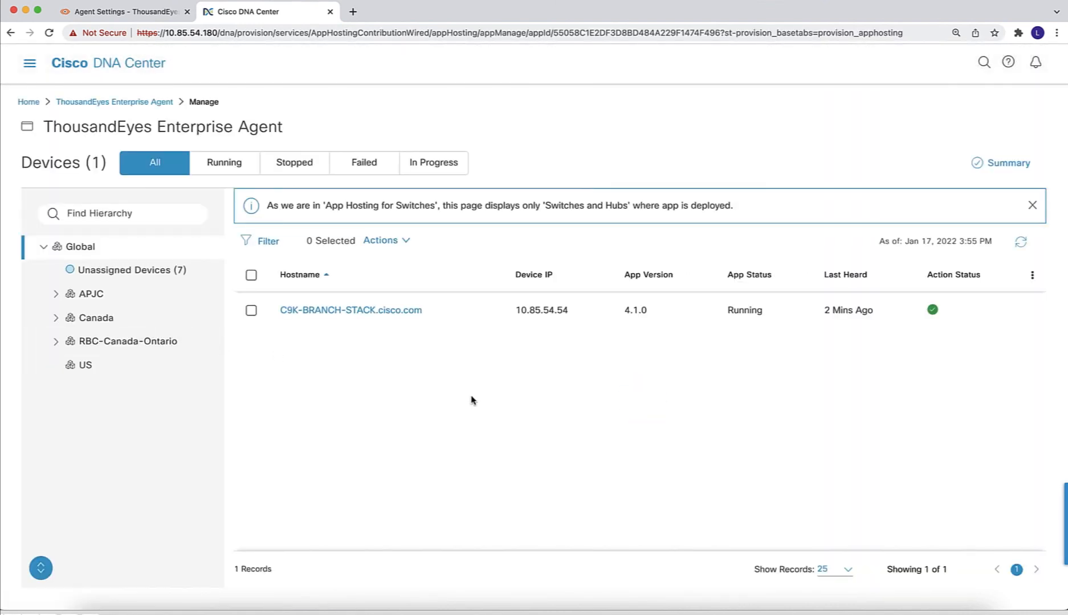
click(380, 240)
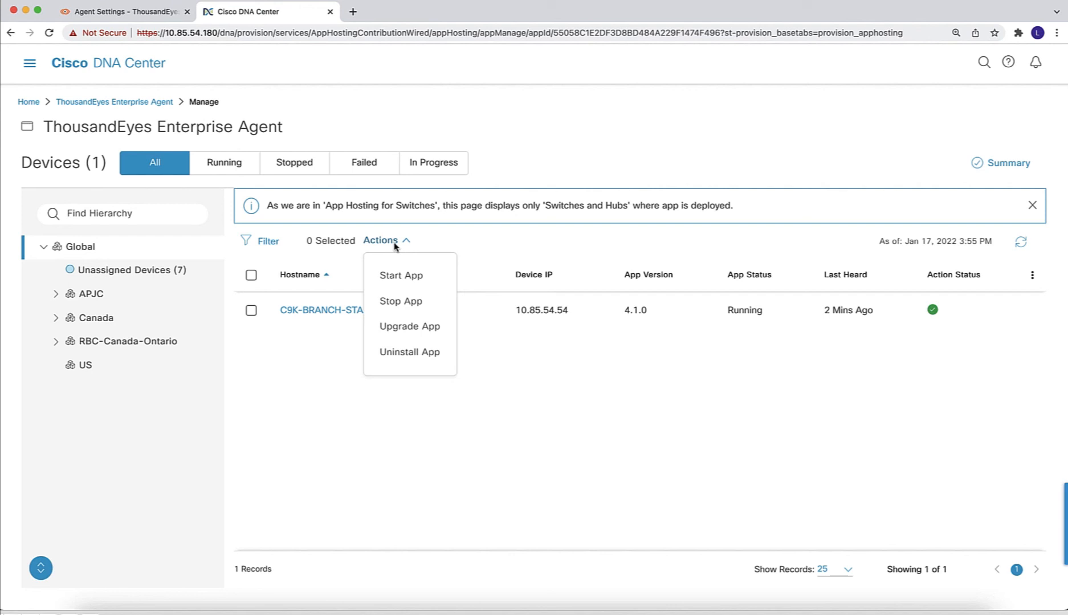
click(123, 12)
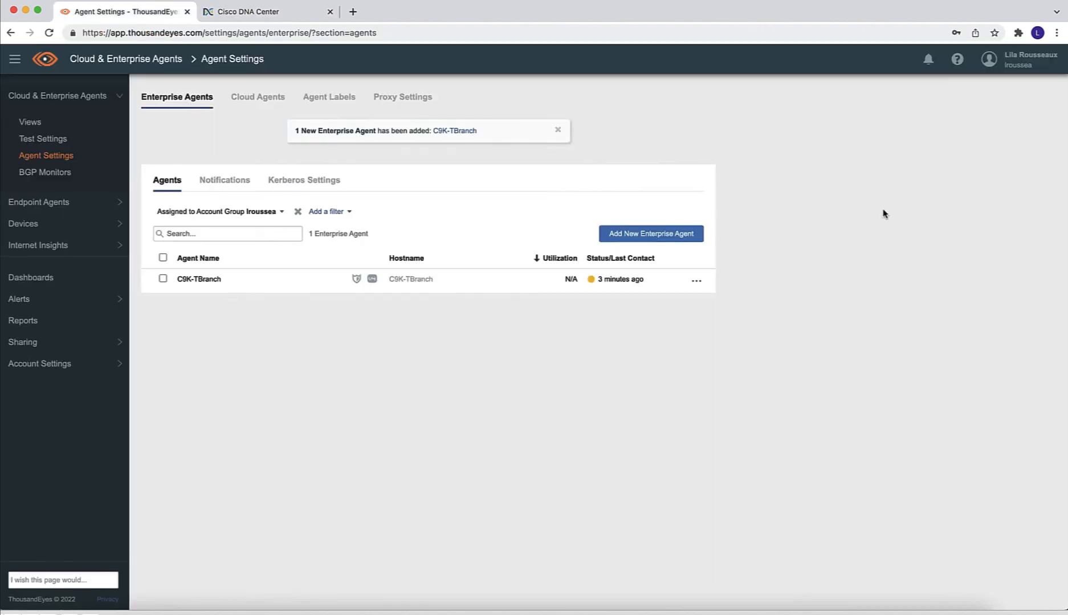